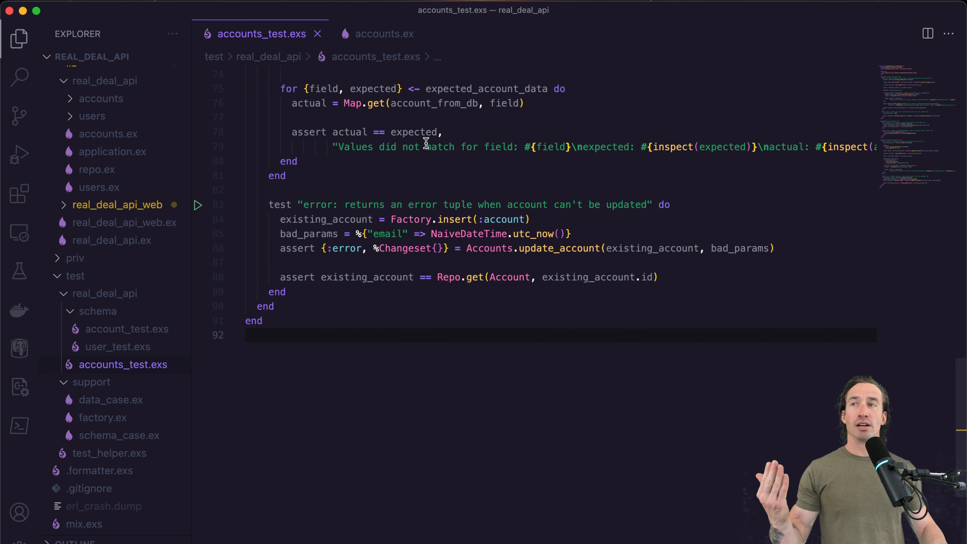
{"action": "mouse_move", "coordinate": [439, 147]}
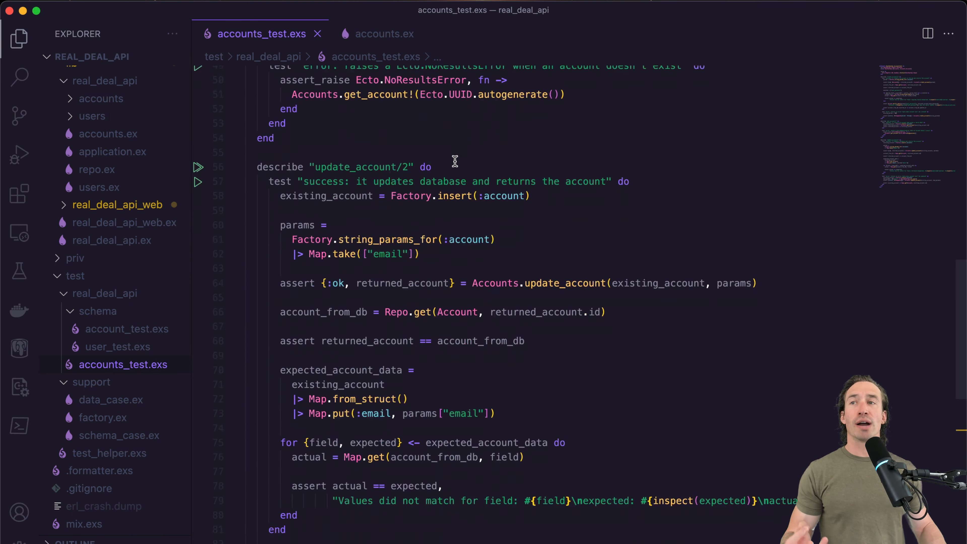
Review delete_account/1 in accounts.ex, then return to accounts_test.exs for a new describe block
{"action": "scroll", "scroll_direction": "down", "scroll_amount": 3}
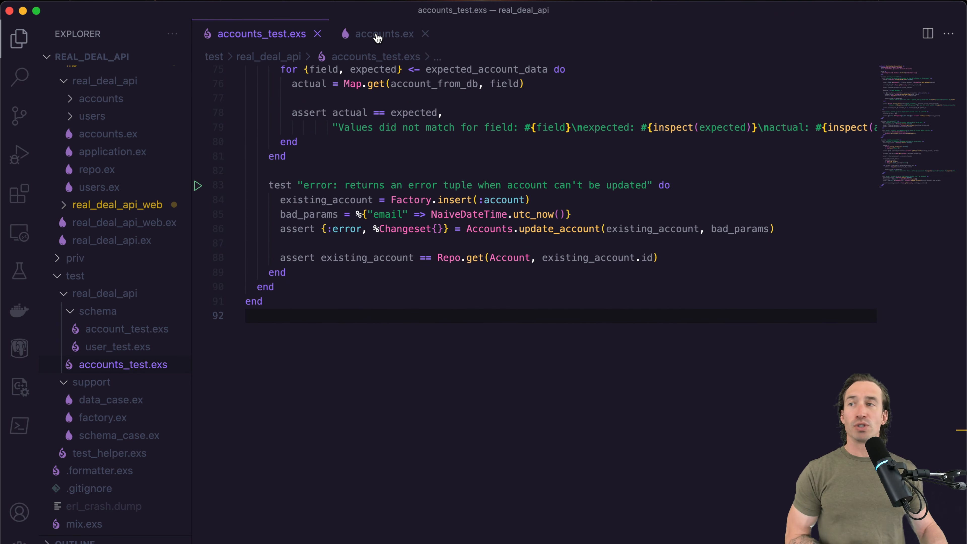
{"action": "left_click", "coordinate": [385, 34]}
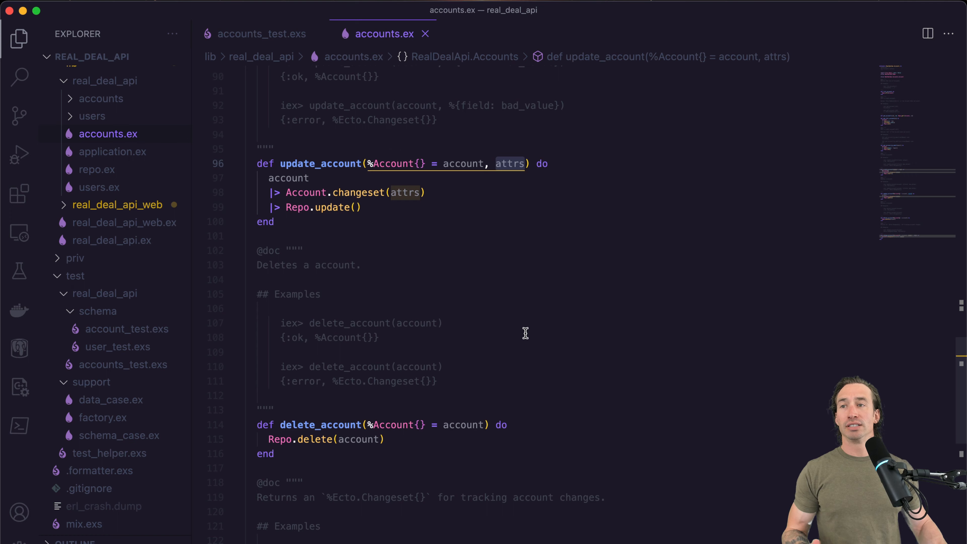
{"action": "scroll", "scroll_direction": "down", "scroll_amount": 3}
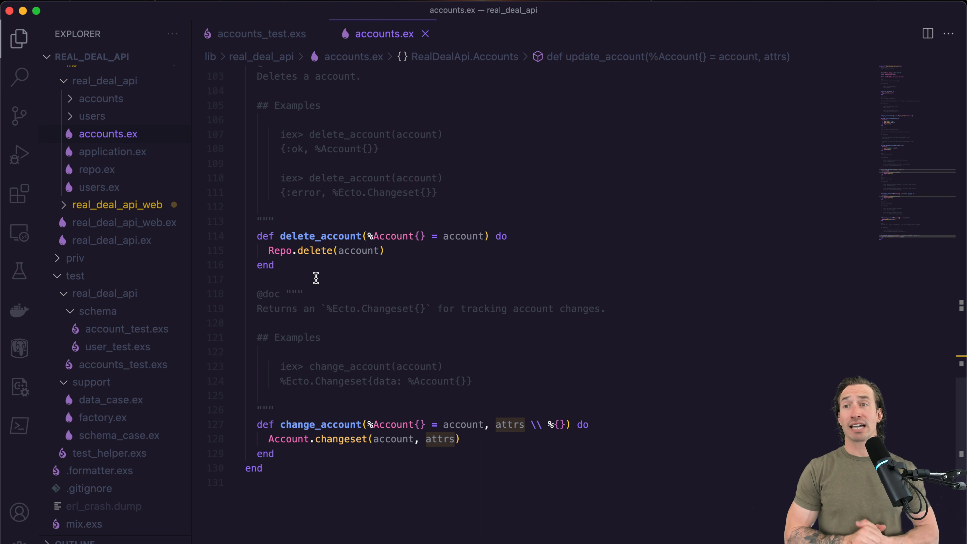
{"action": "left_click", "coordinate": [261, 34]}
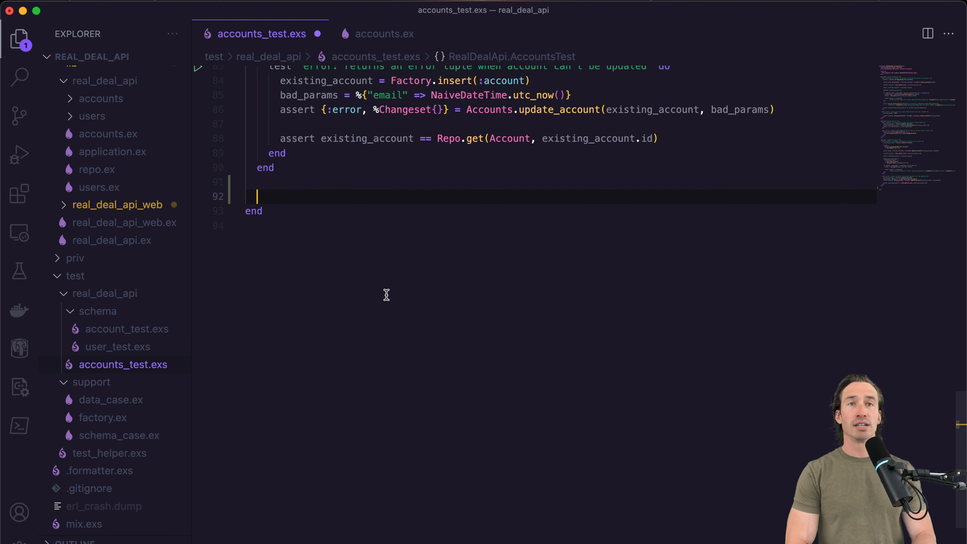
Write describe "delete_account/1" do containing test "success: it deletes the account" do
{"action": "type", "text": "describe \"del"}
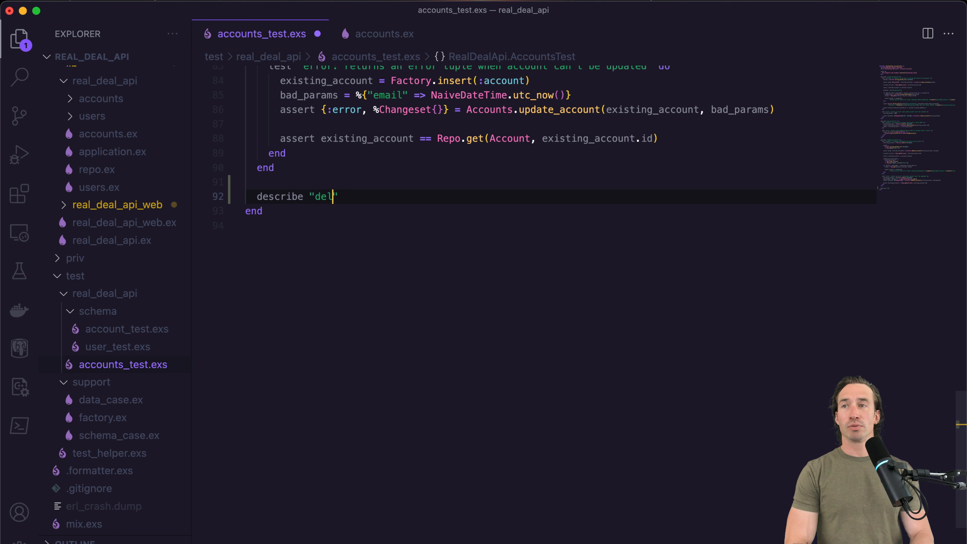
{"action": "type", "text": "ete"}
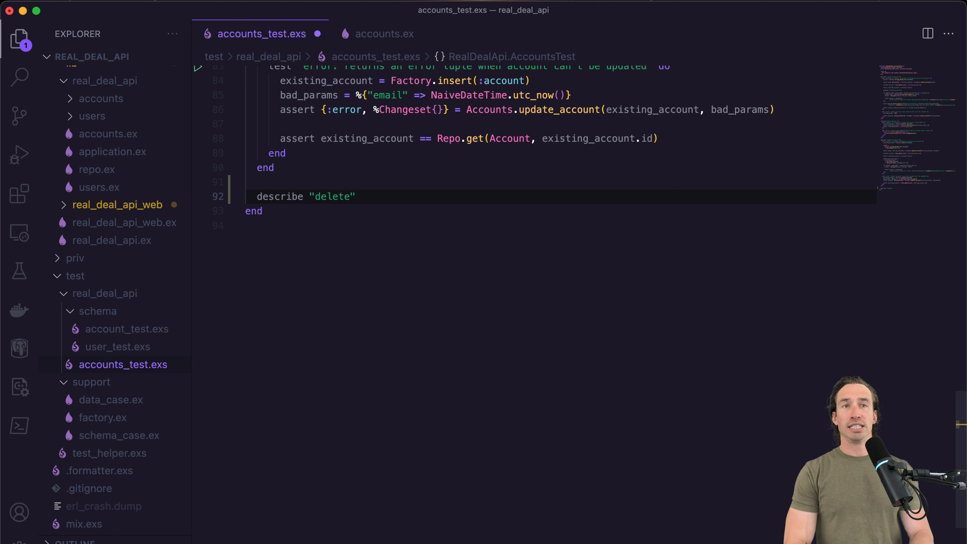
{"action": "type", "text": "_account/1"}
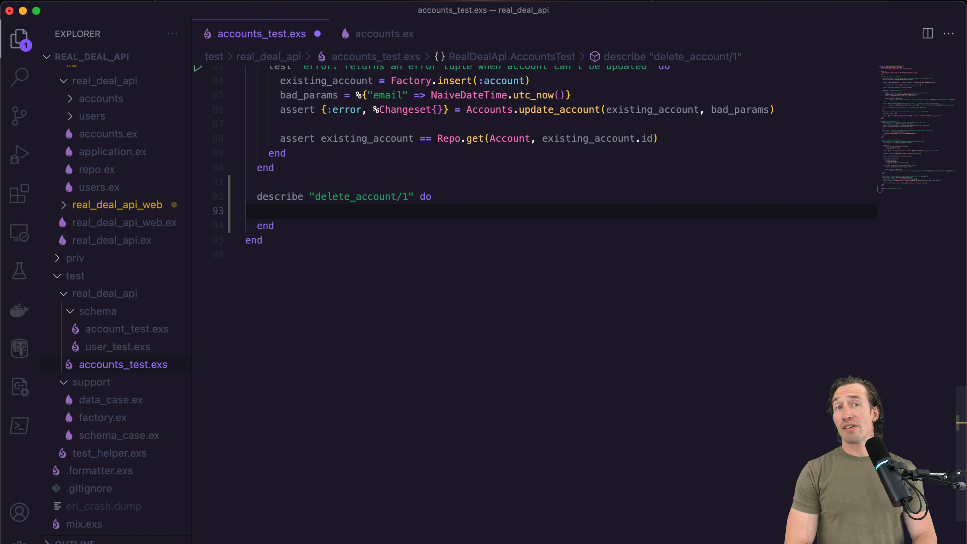
{"action": "type", "text": "test \"success: it d"}
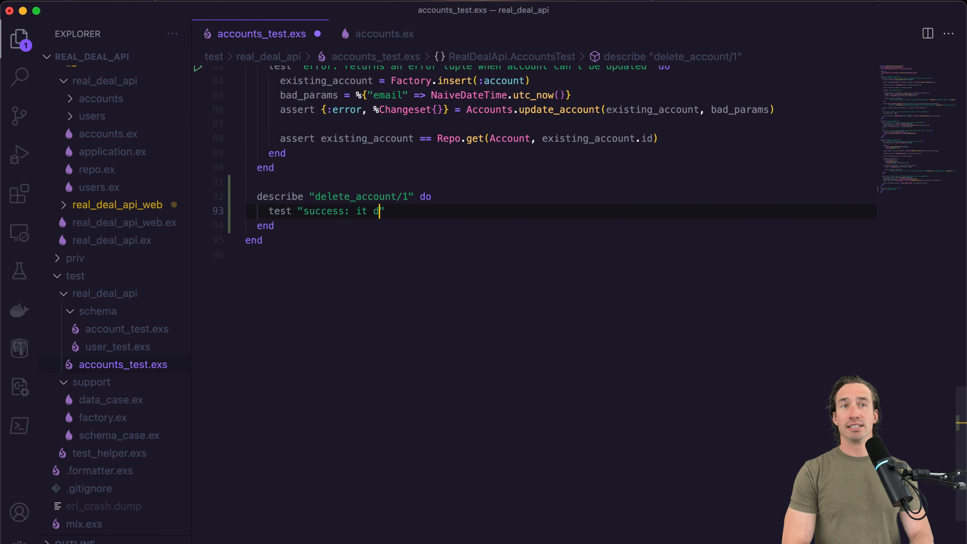
{"action": "type", "text": "eletes the accou"}
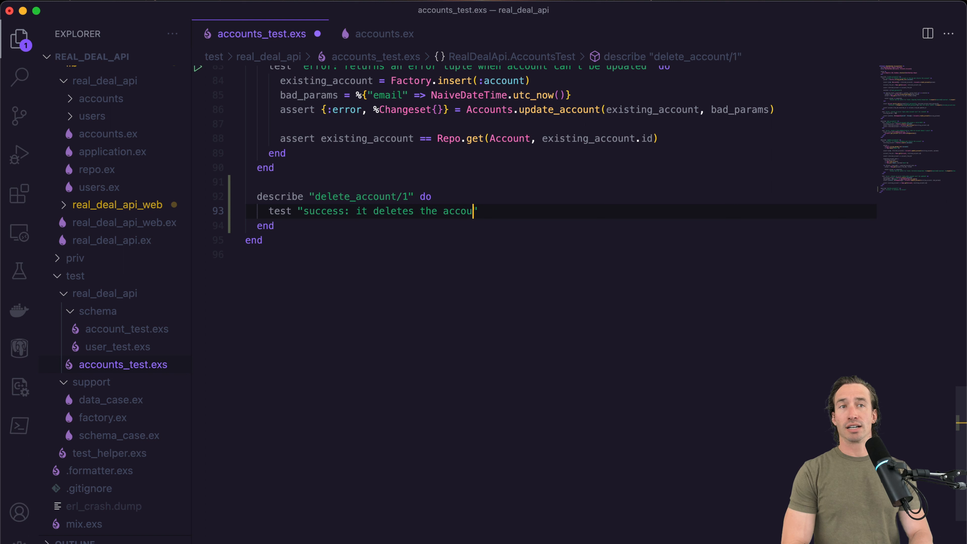
{"action": "type", "text": "nt\" do"}
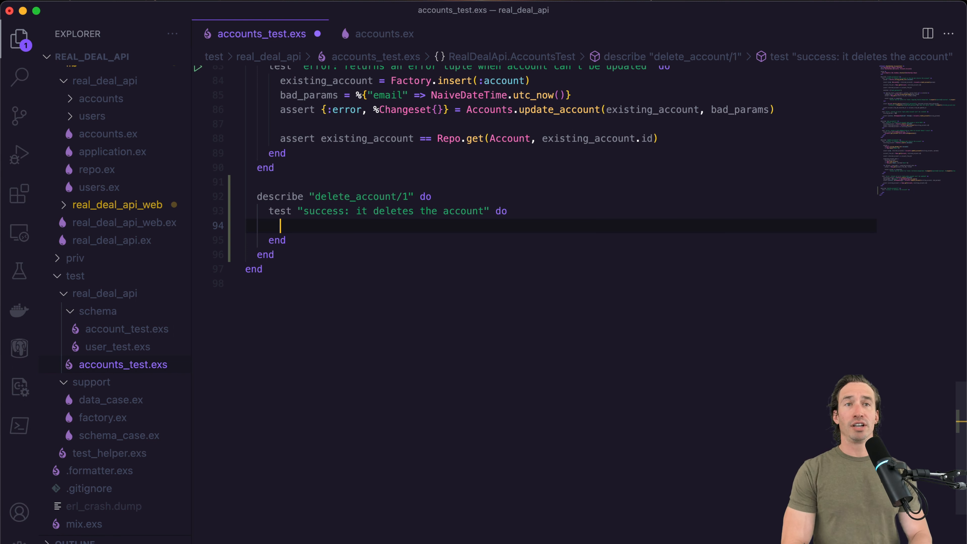
Start the test body with account = Factory.insert(:account), followed by blank lines
{"action": "type", "text": "a"}
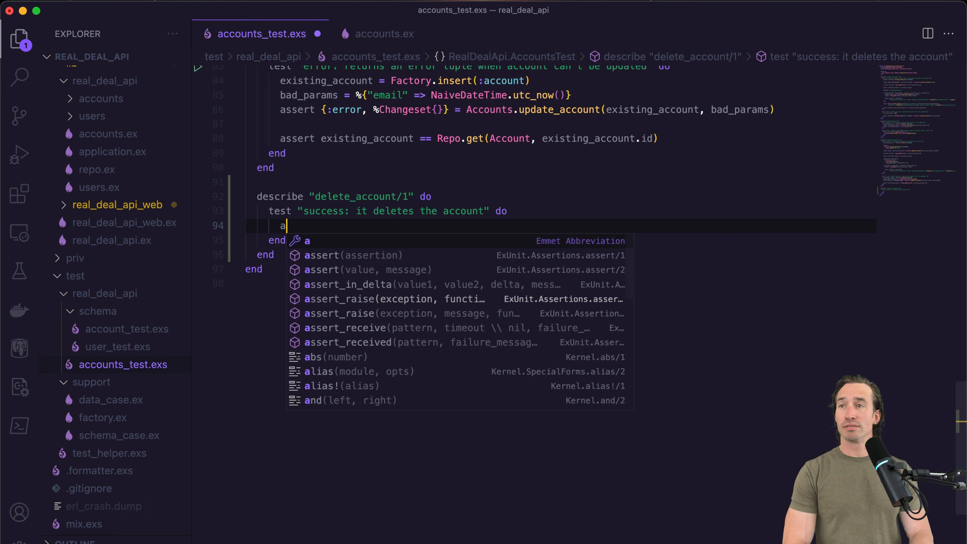
{"action": "type", "text": "ccount ="}
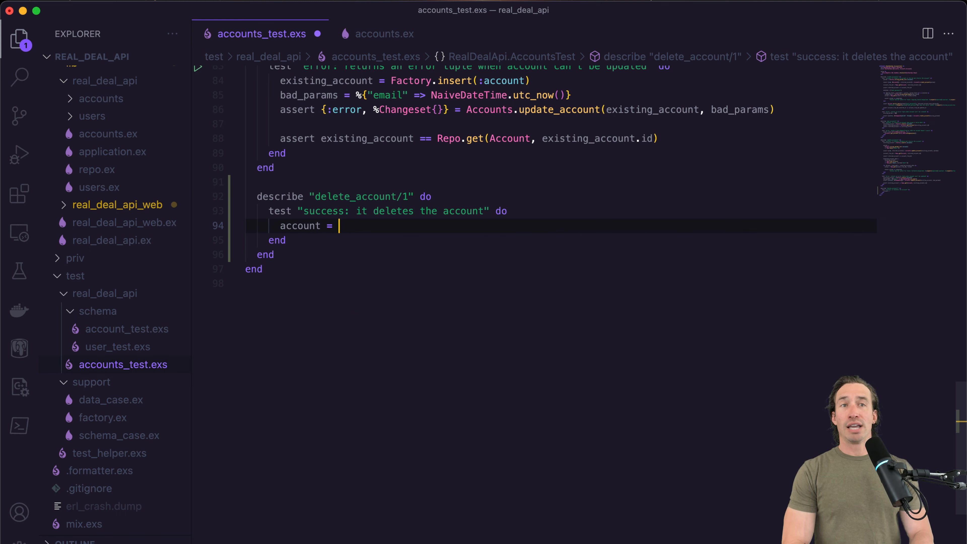
{"action": "type", "text": "Factory."}
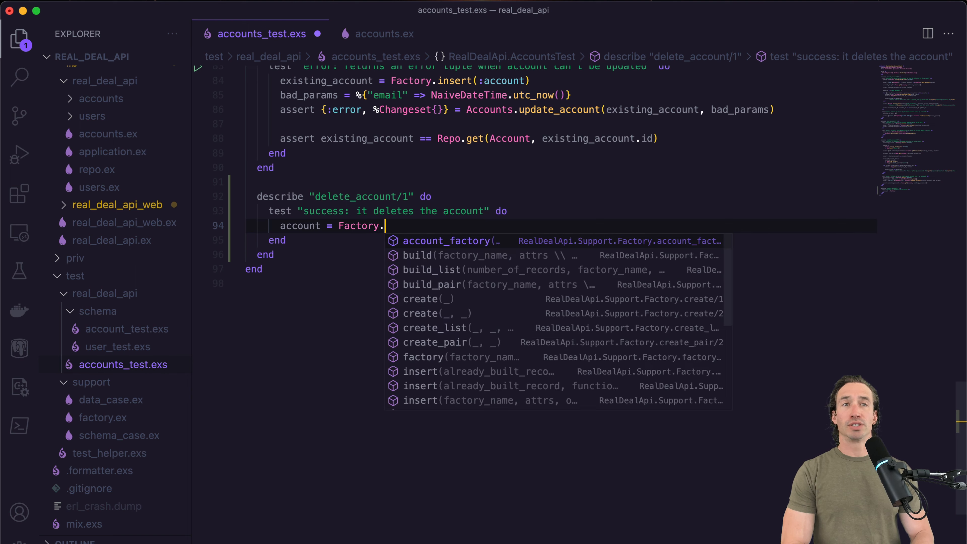
{"action": "type", "text": "insert("}
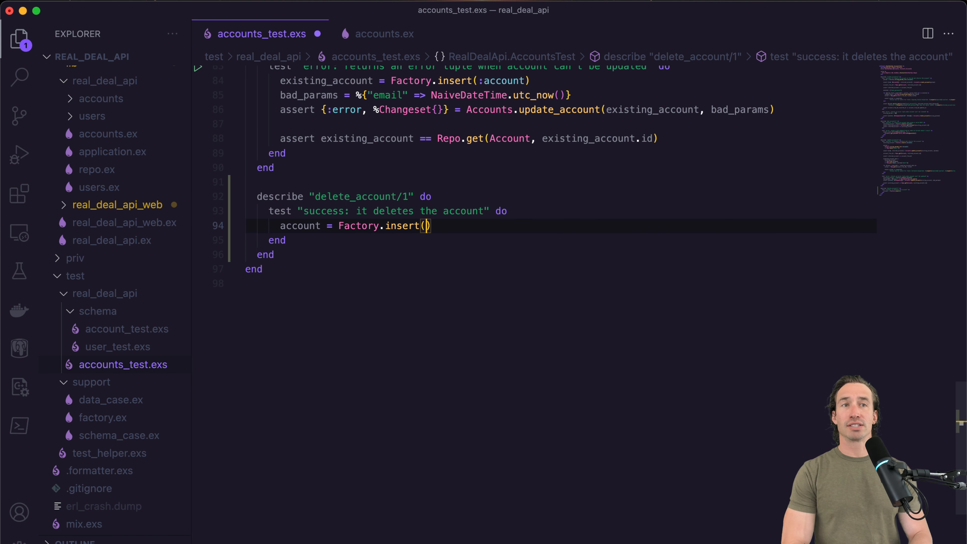
{"action": "type", "text": ":account"}
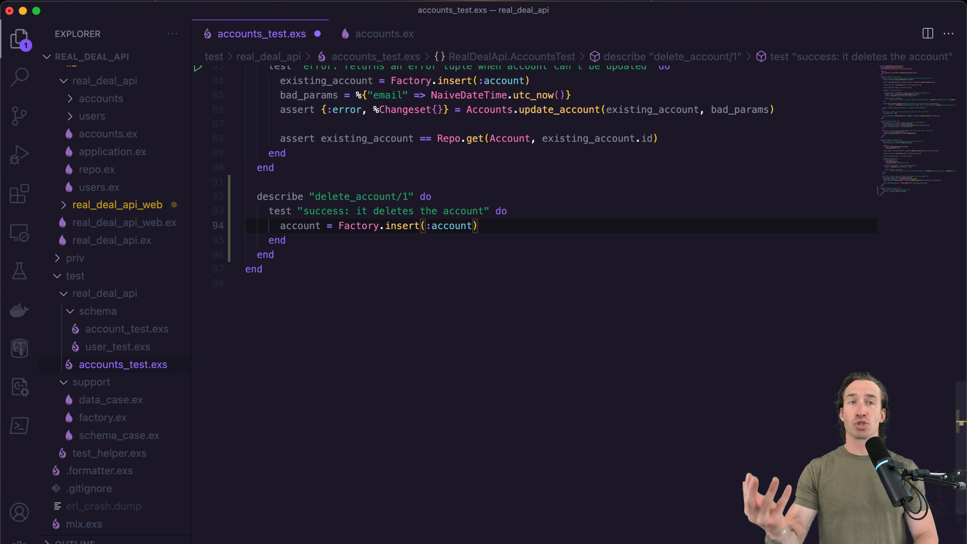
{"action": "key", "text": "Enter"}
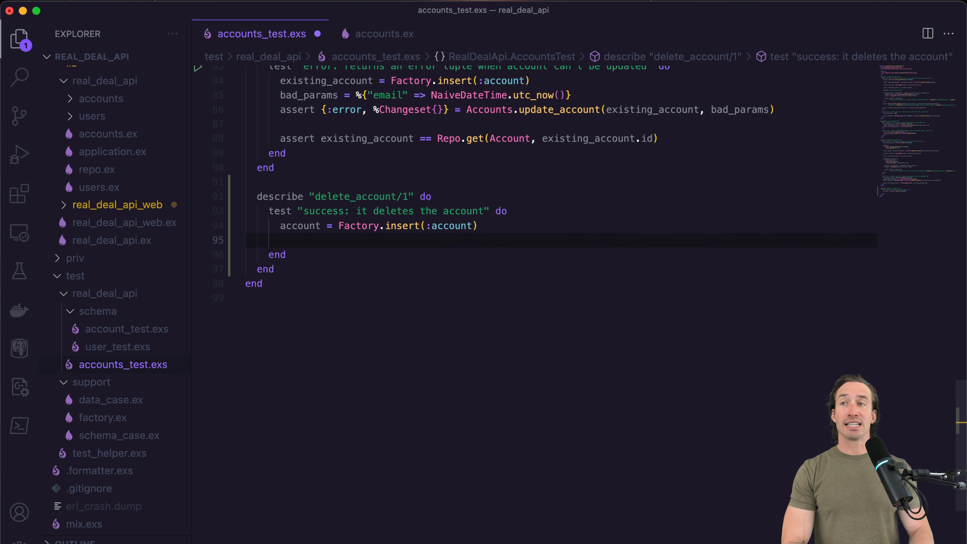
{"action": "key", "text": "Enter"}
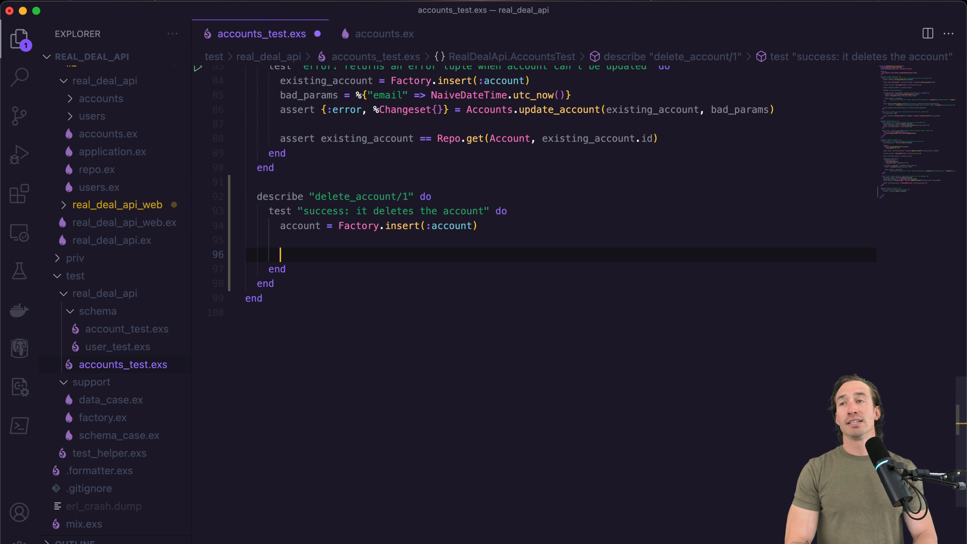
Assert {:ok, _deteted_account} = Accounts.delete_account(account), leaving blank lines after it
{"action": "type", "text": "assert"}
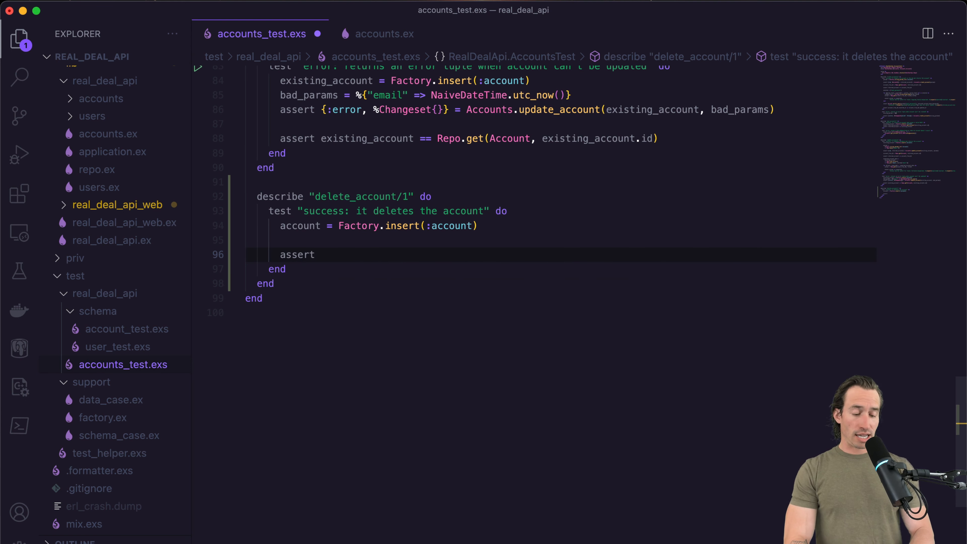
{"action": "type", "text": "{}"}
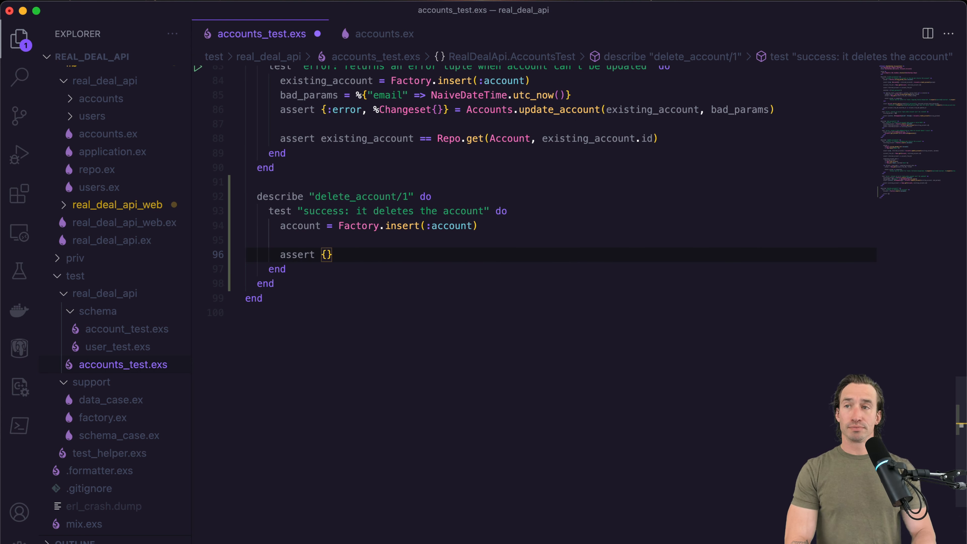
{"action": "type", "text": ":ok,"}
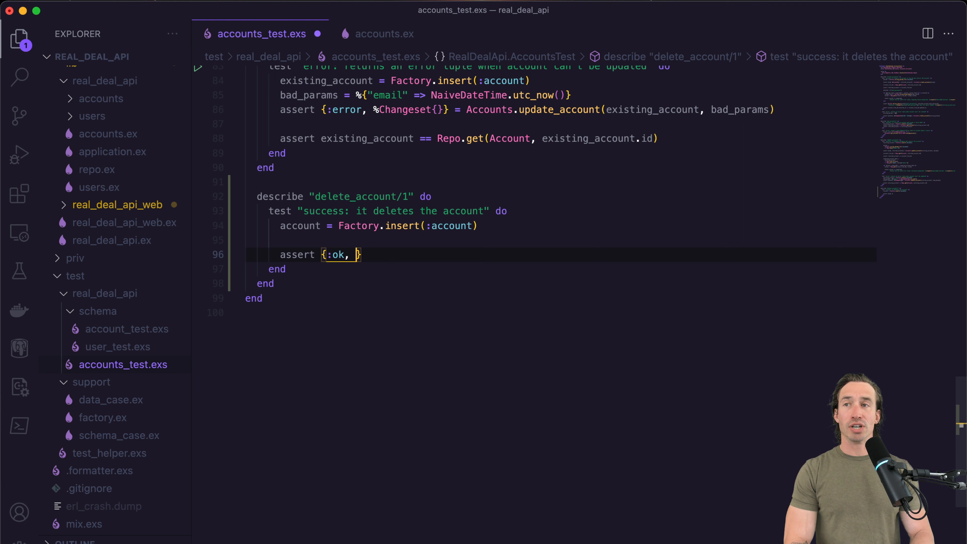
{"action": "type", "text": "_det"}
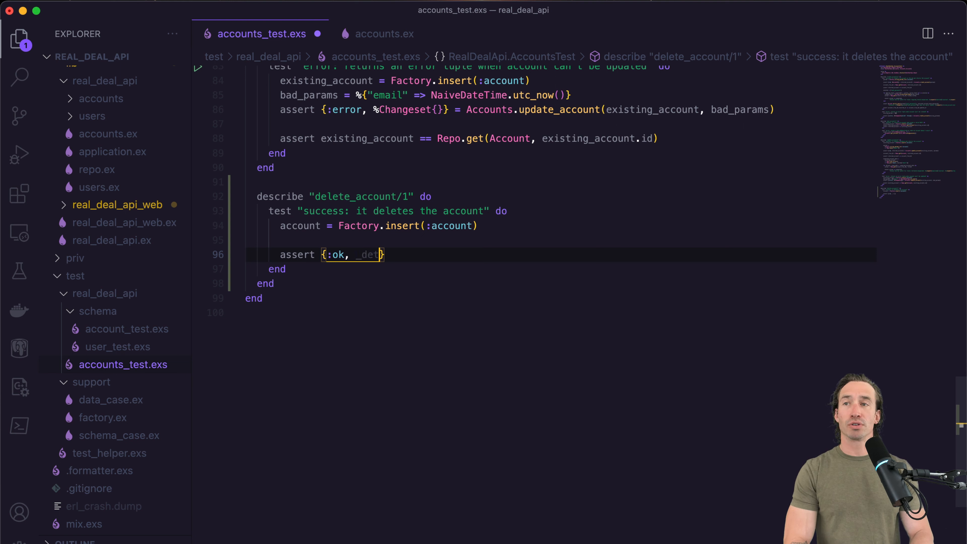
{"action": "type", "text": "ed_account"}
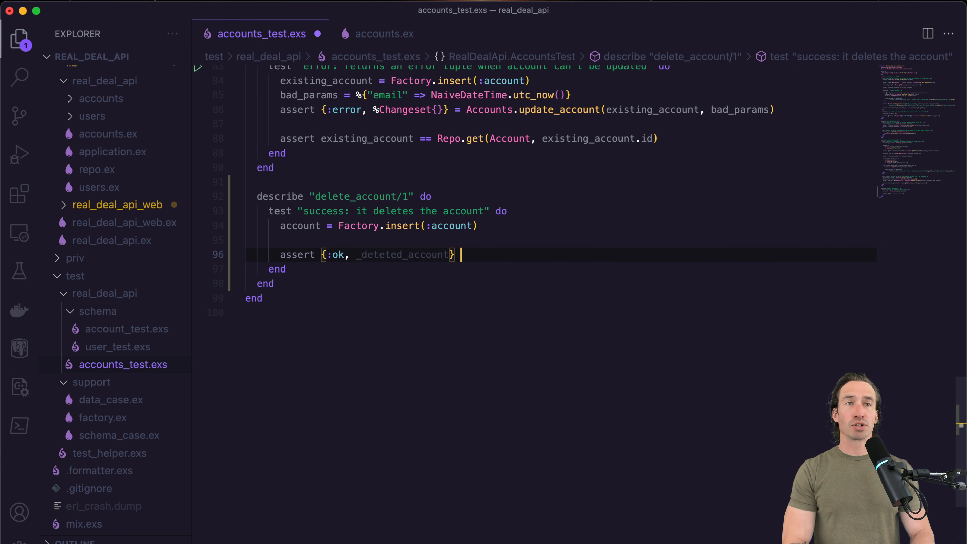
{"action": "type", "text": "= Accounts.d"}
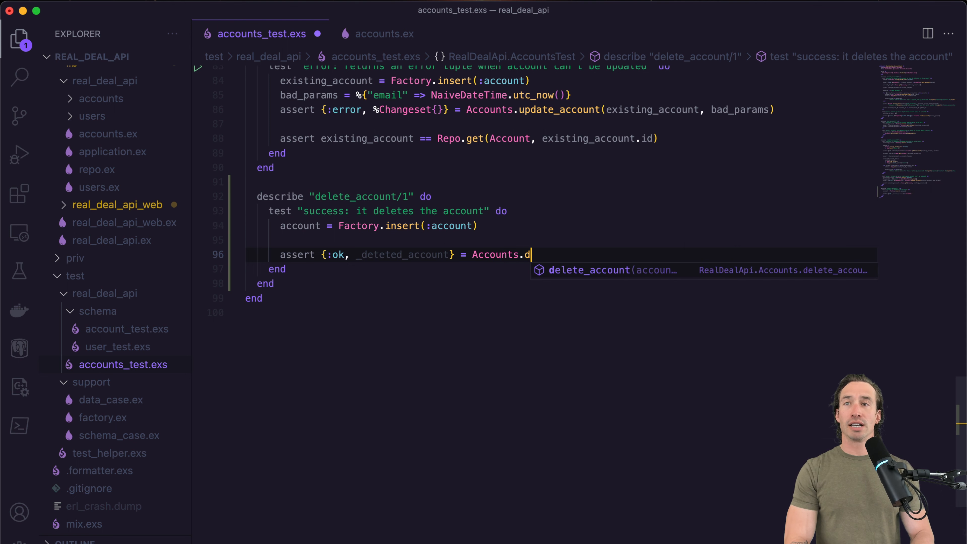
{"action": "key", "text": "Tab"}
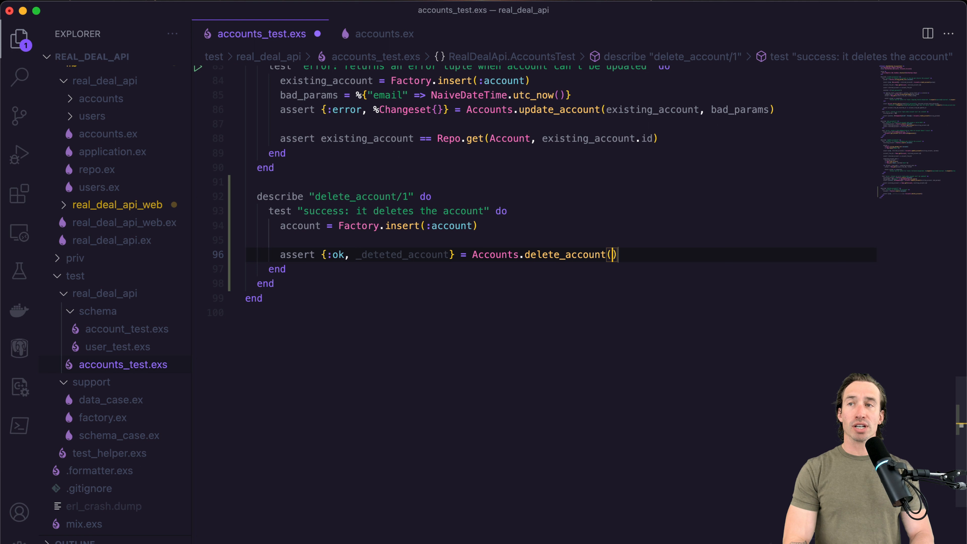
{"action": "type", "text": "ac"}
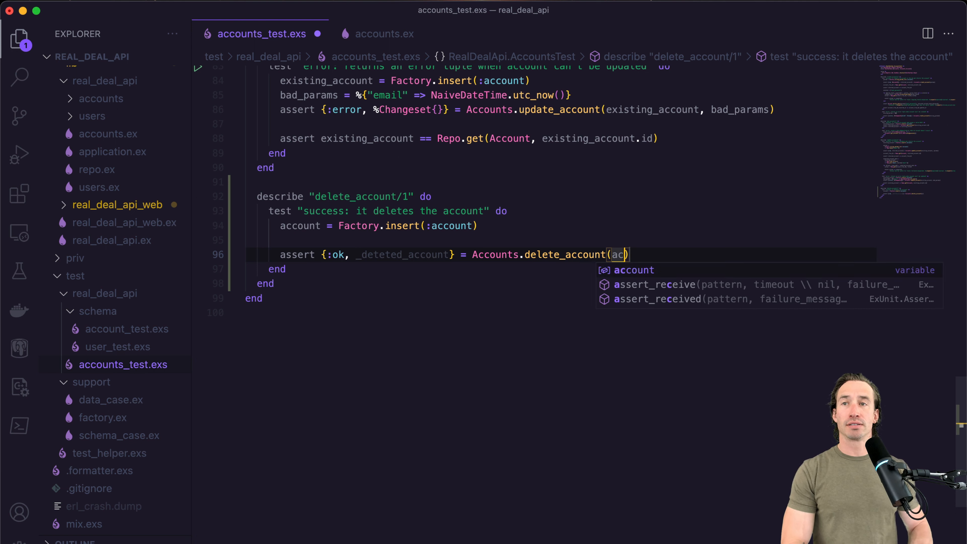
{"action": "key", "text": "Tab"}
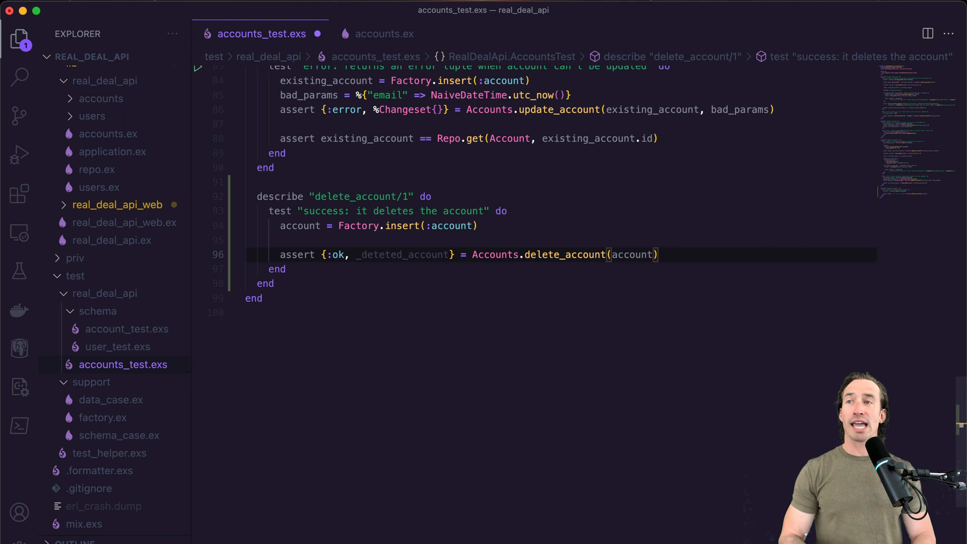
{"action": "key", "text": "Enter"}
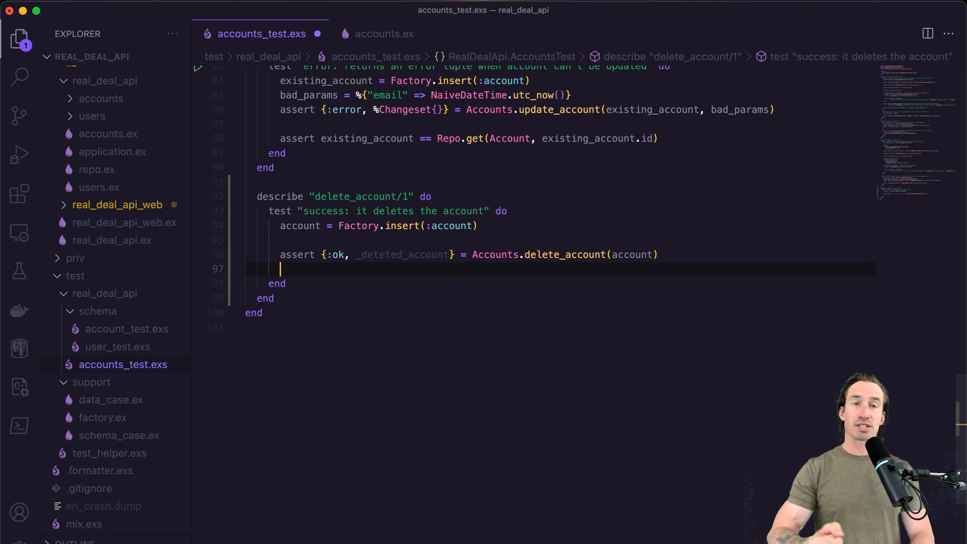
{"action": "key", "text": "Enter"}
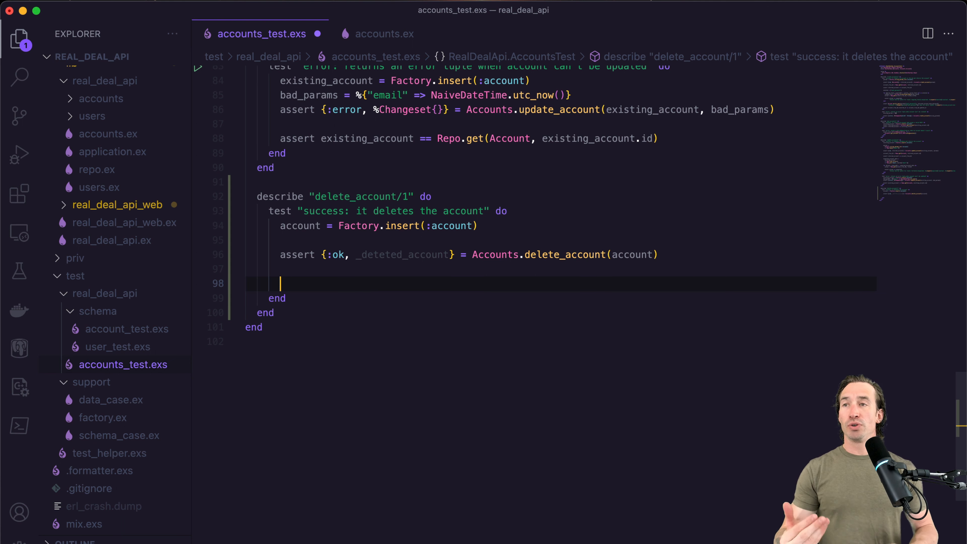
Add refute Repo.get(Account, account.id) so the deleted account can no longer be fetched
{"action": "type", "text": "refute"}
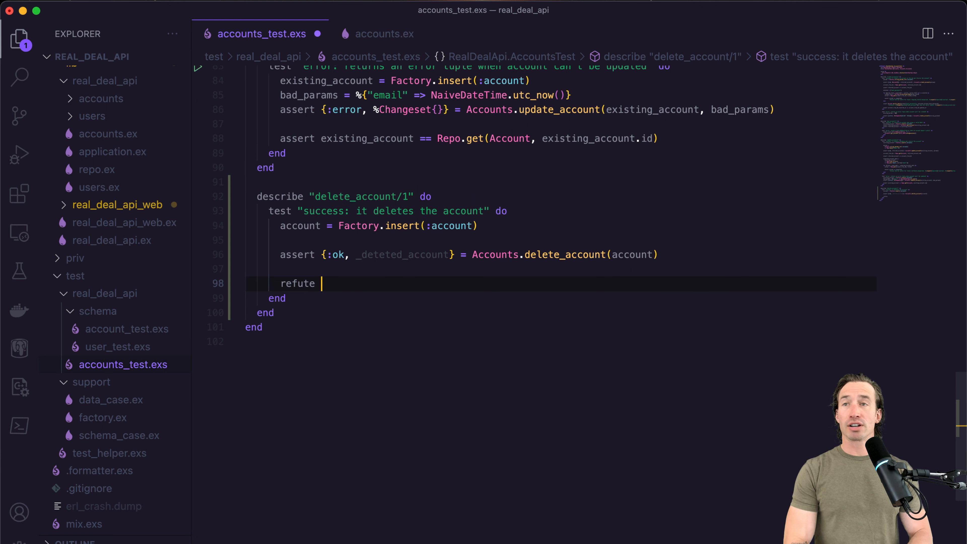
{"action": "type", "text": "Repo.get("}
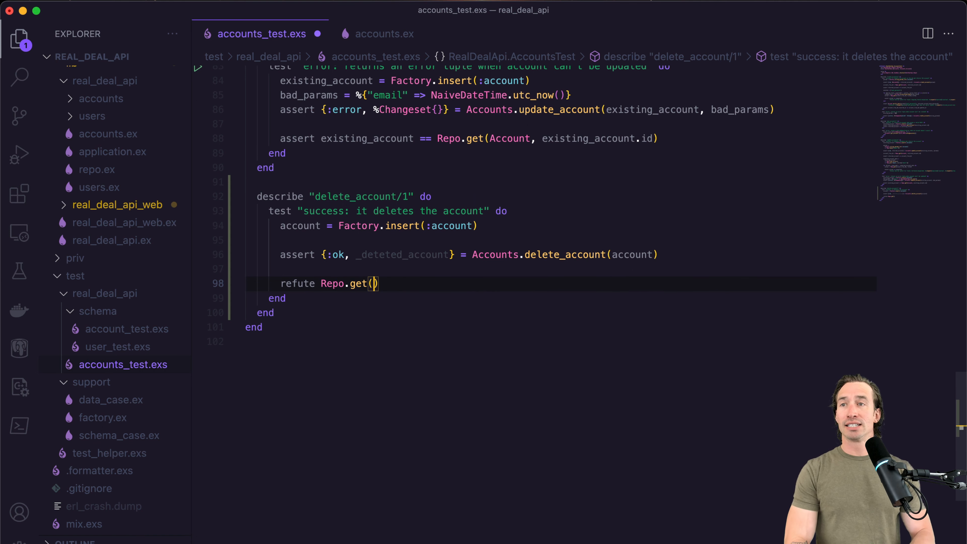
{"action": "type", "text": "Account"}
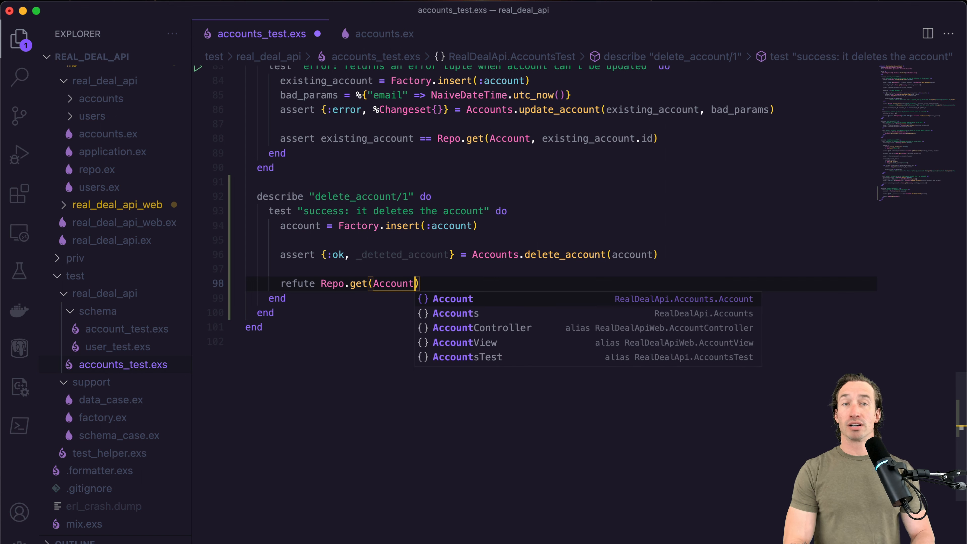
{"action": "type", "text": ", account.i"}
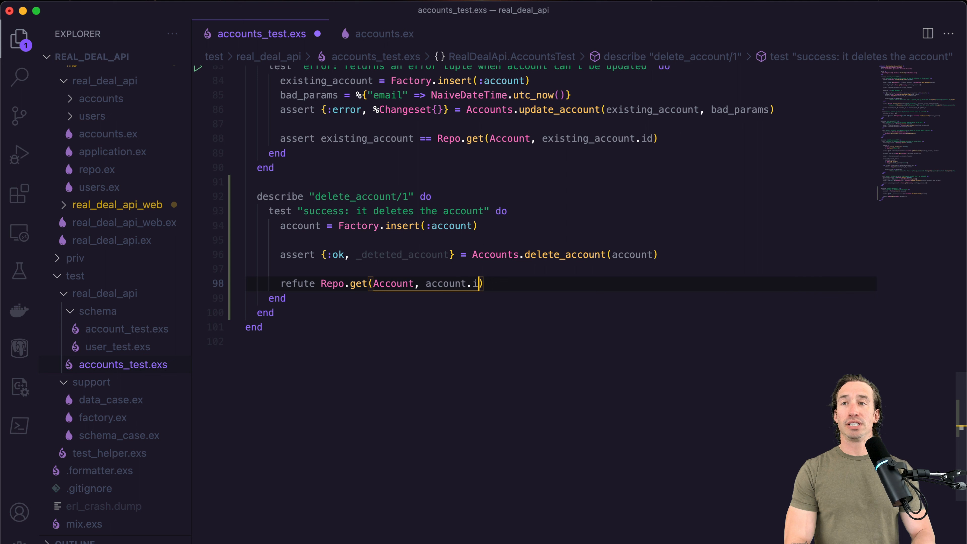
{"action": "type", "text": "d"}
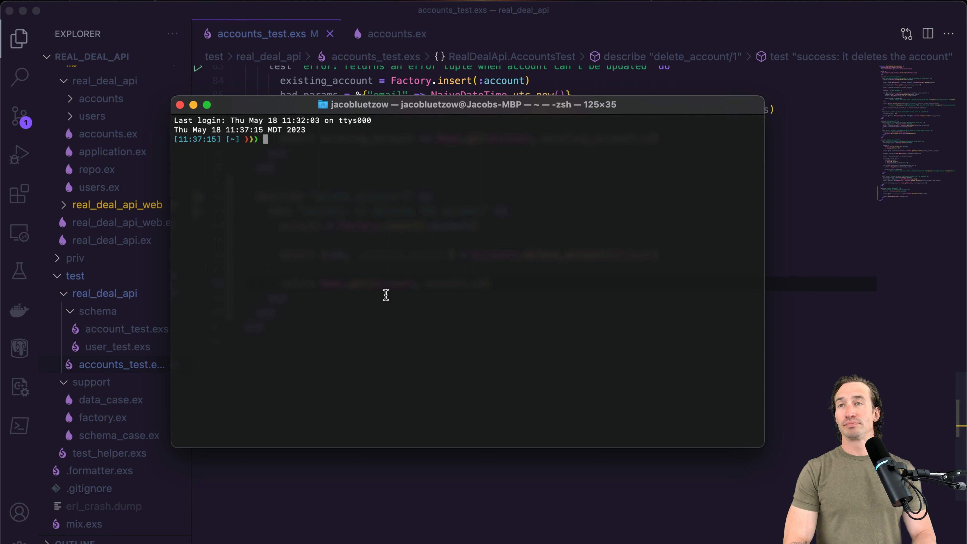
cd into Documents/Develop.nosync/bs/real_deal_api and launch mix test
{"action": "type", "text": "cd"}
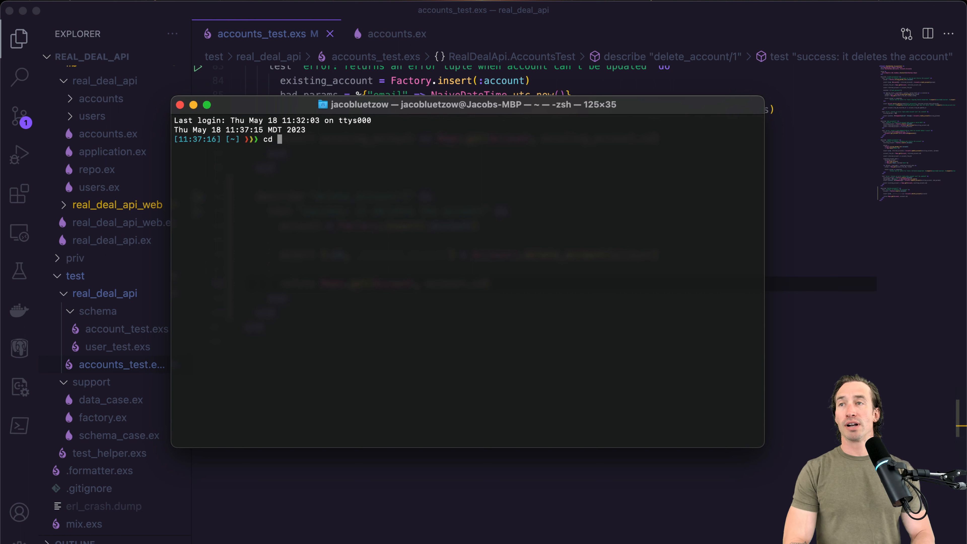
{"action": "type", "text": "Documents/Develop.nosync/"}
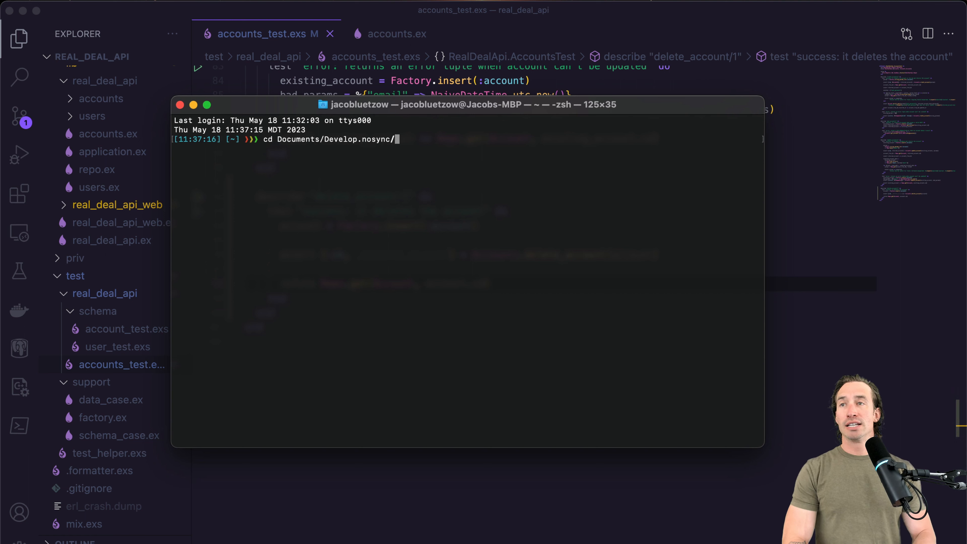
{"action": "type", "text": "bs/r"}
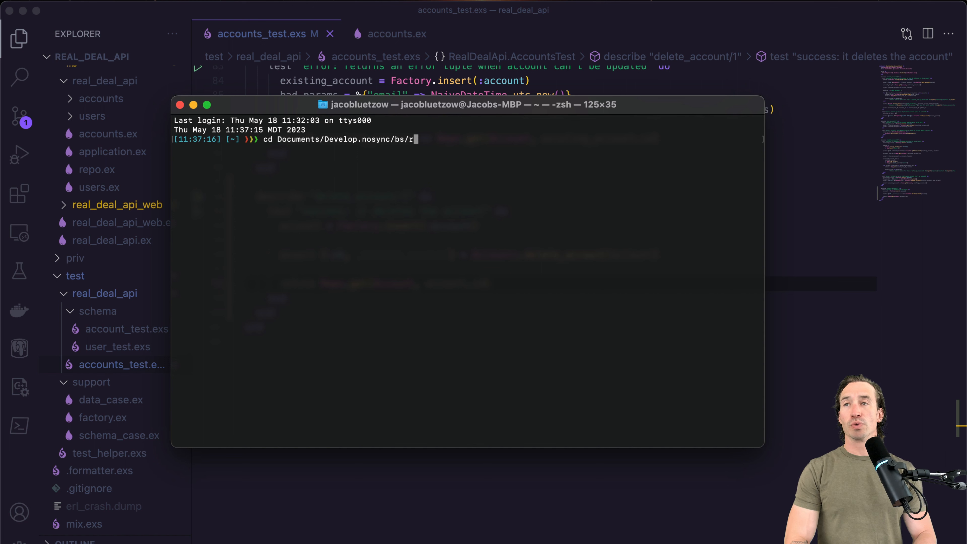
{"action": "key", "text": "Enter"}
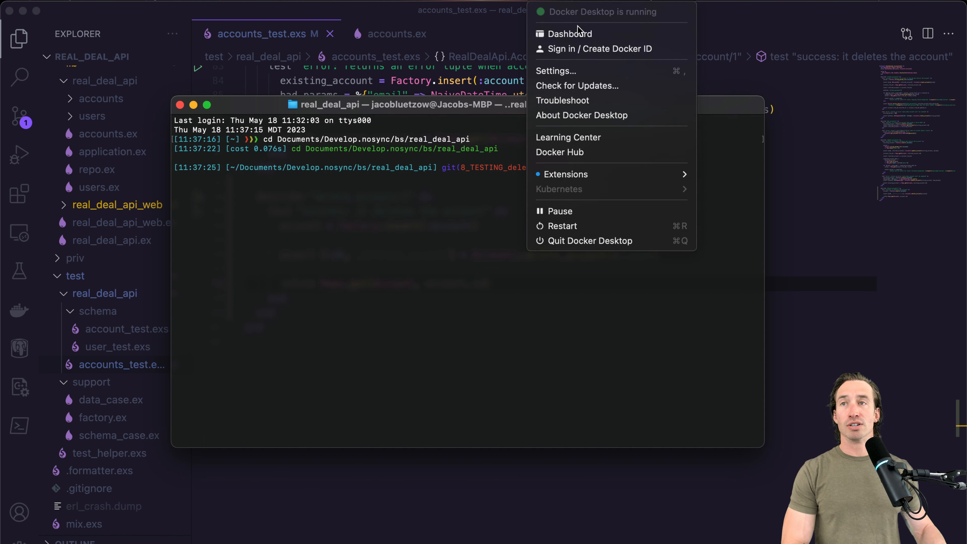
{"action": "left_click", "coordinate": [570, 33]}
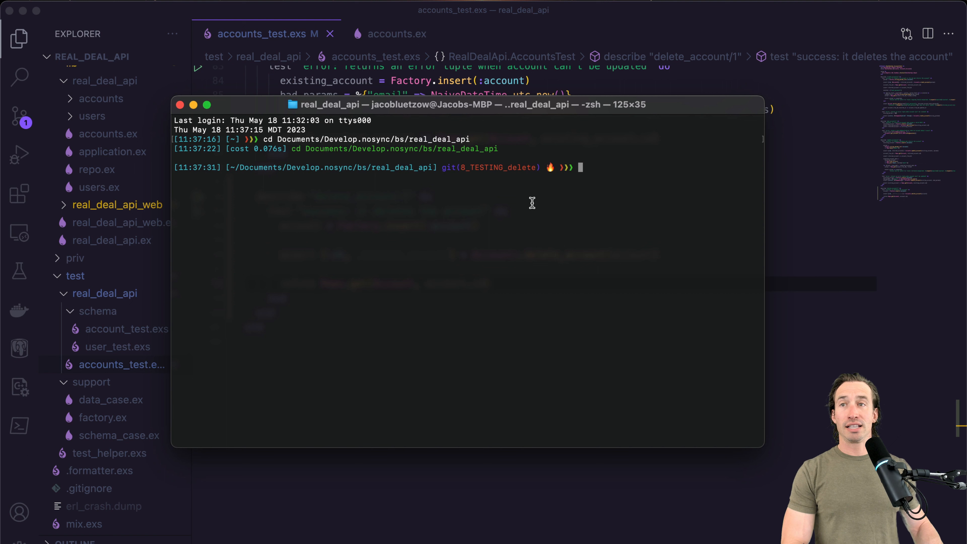
{"action": "type", "text": "mix test"}
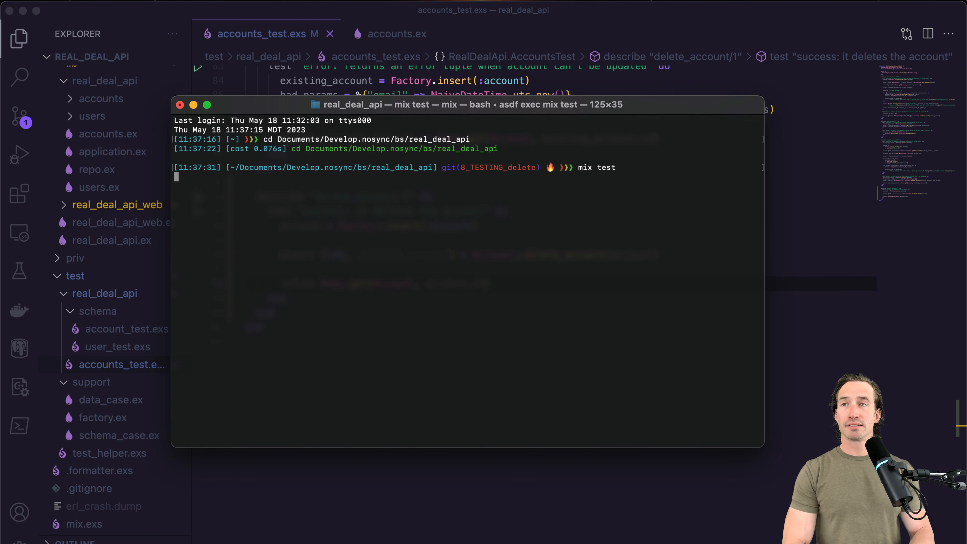